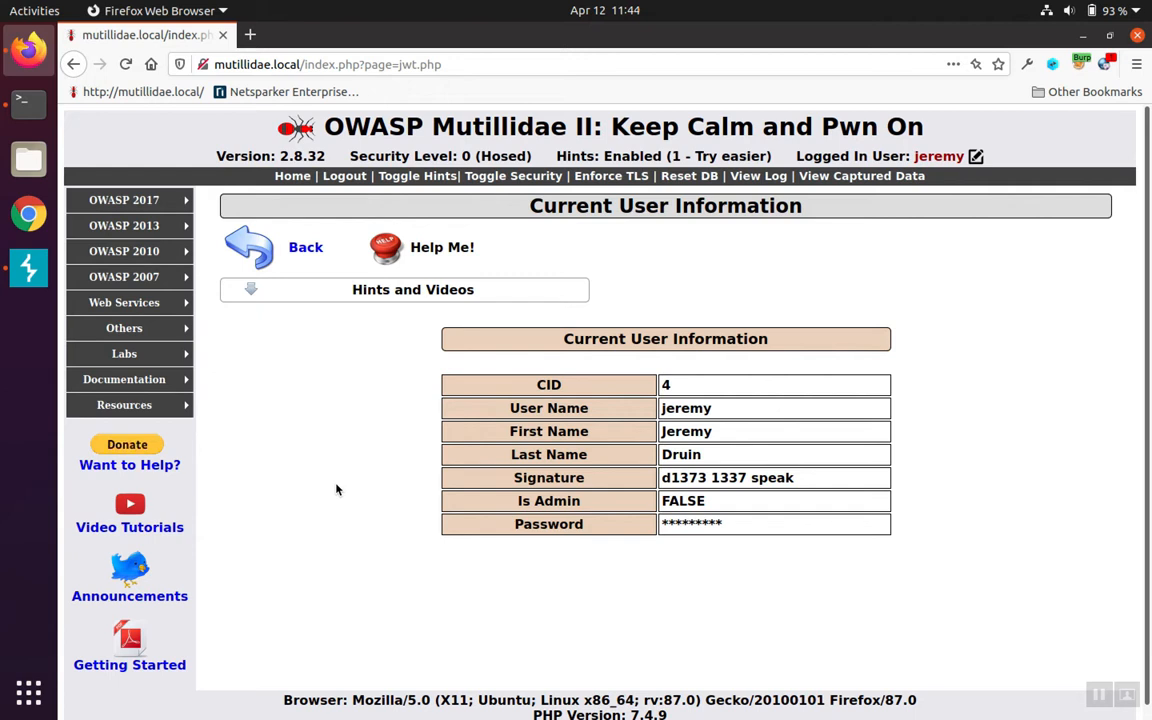
mouse_move(328, 333)
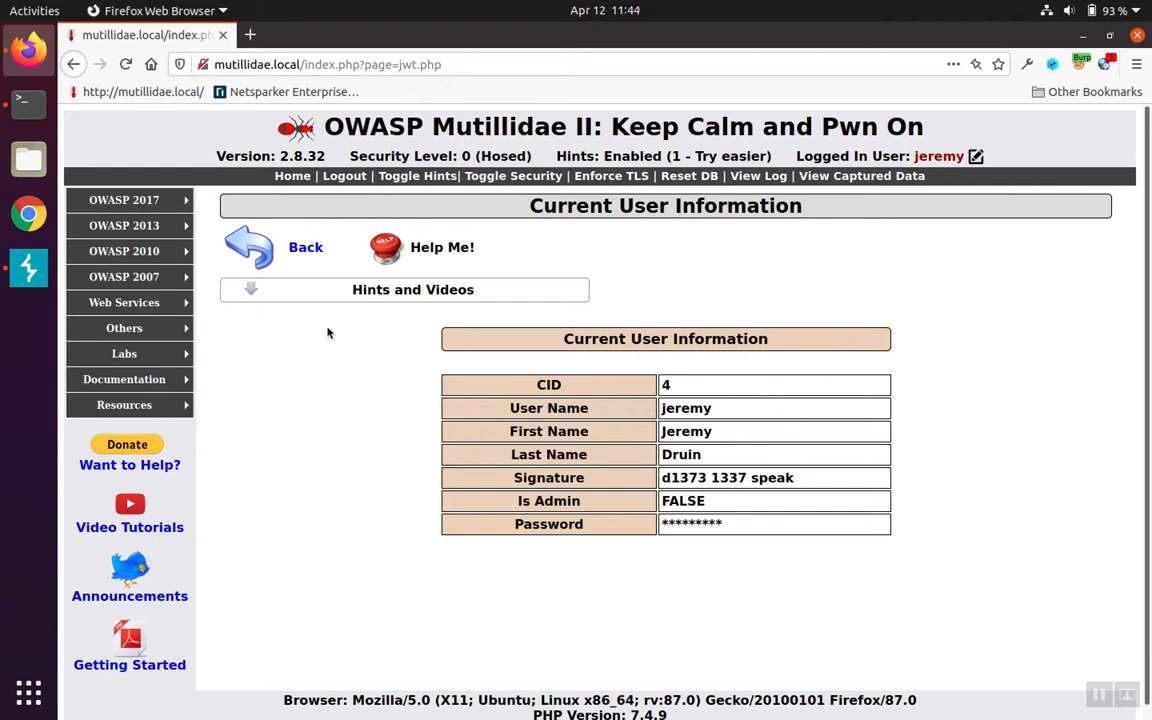
mouse_move(708, 464)
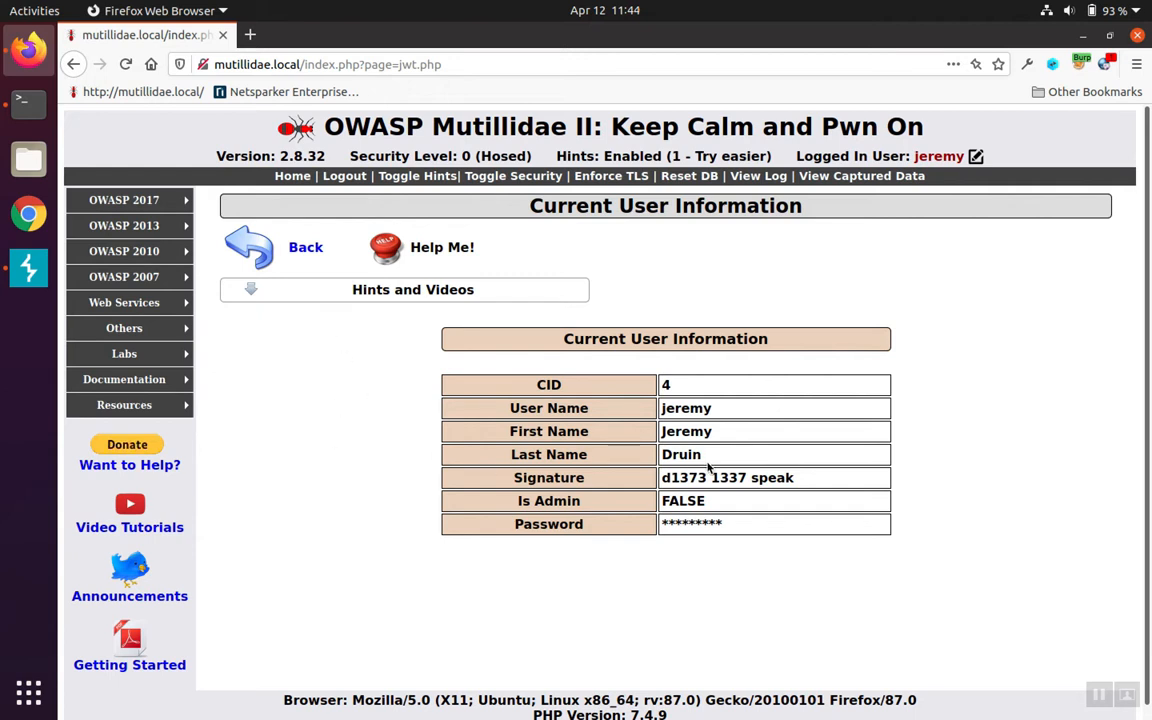
mouse_move(579, 477)
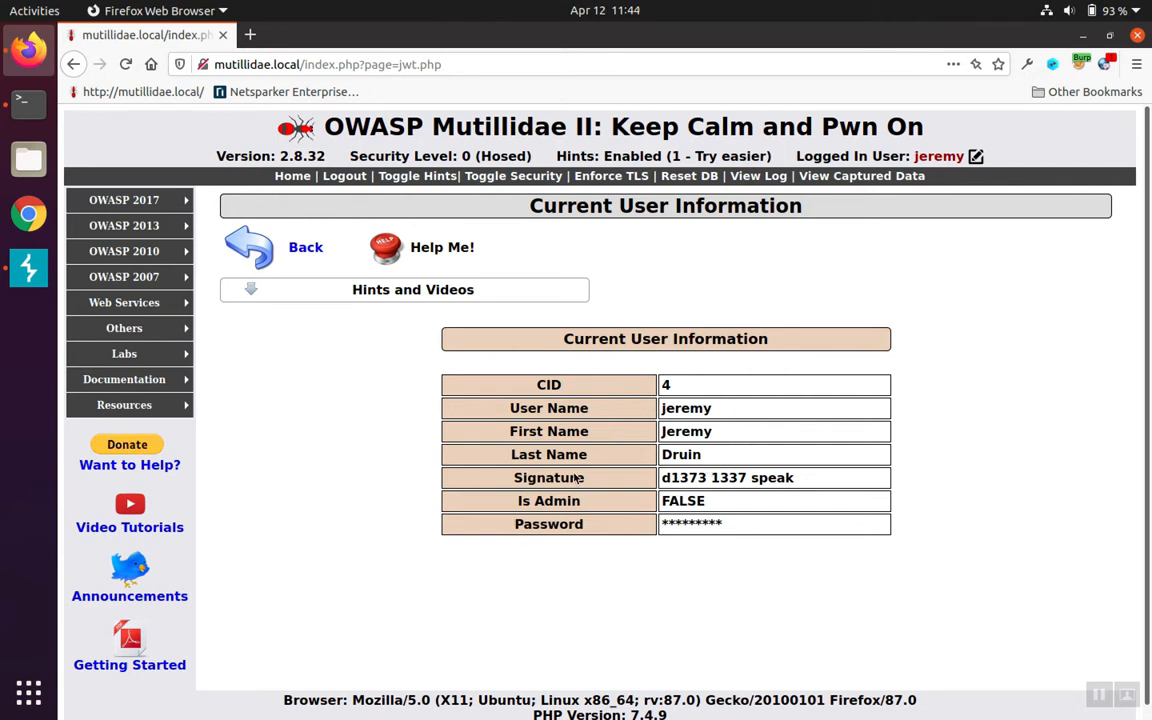
mouse_move(385, 64)
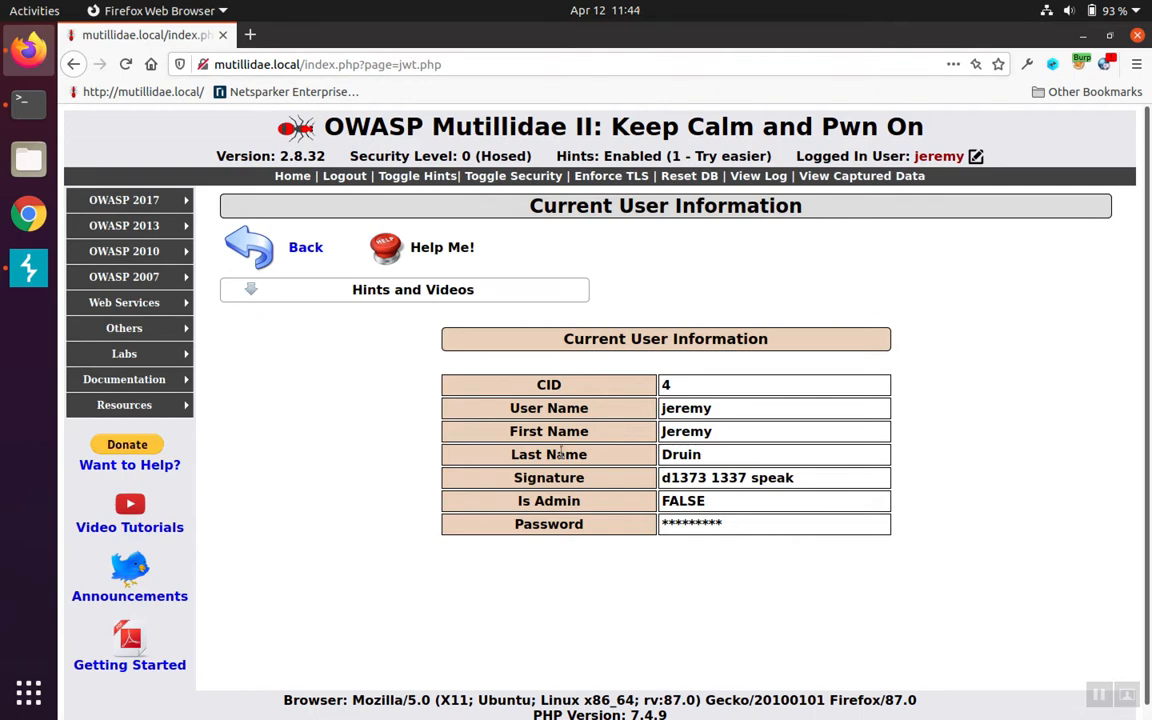
Step: Bring Burp Suite forward and open the POST /ajax/jwt.php request in Proxy HTTP history
left_click(124, 353)
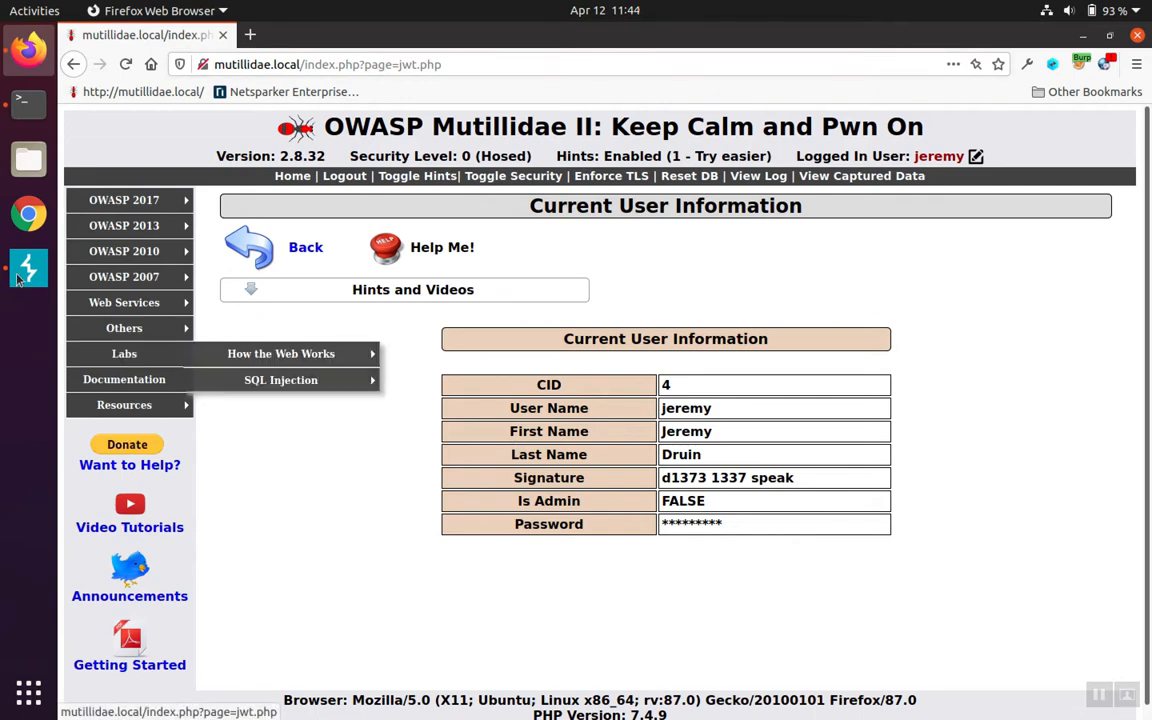
left_click(28, 268)
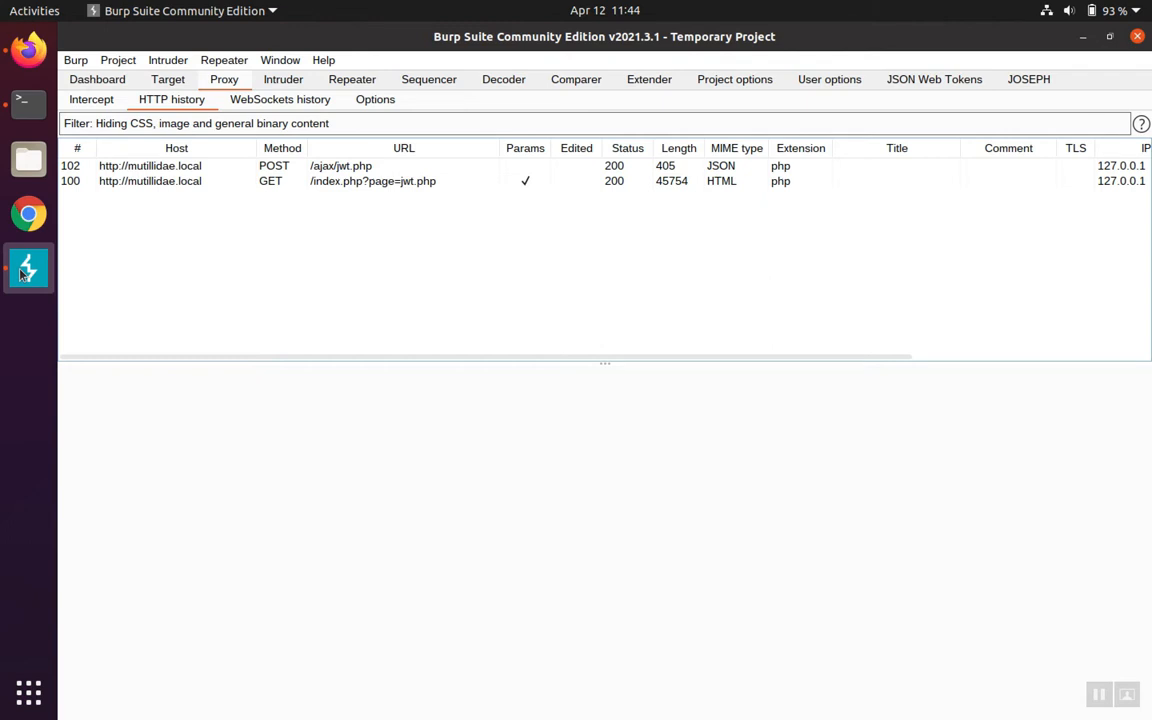
mouse_move(325, 245)
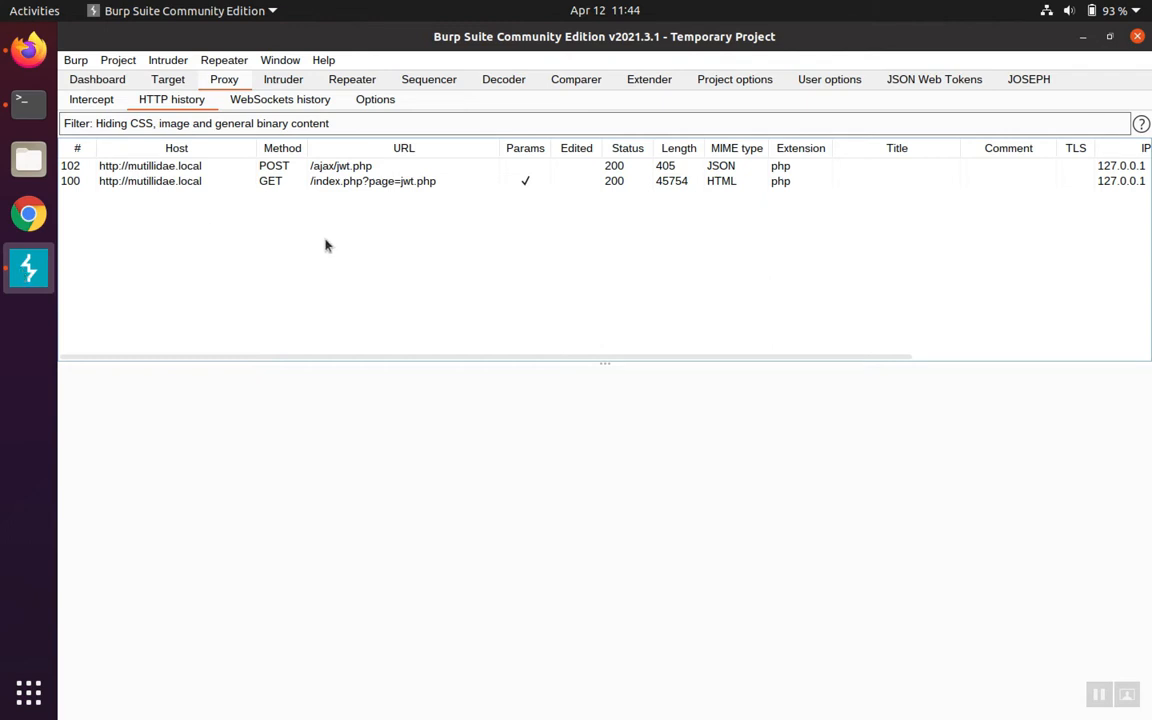
mouse_move(356, 181)
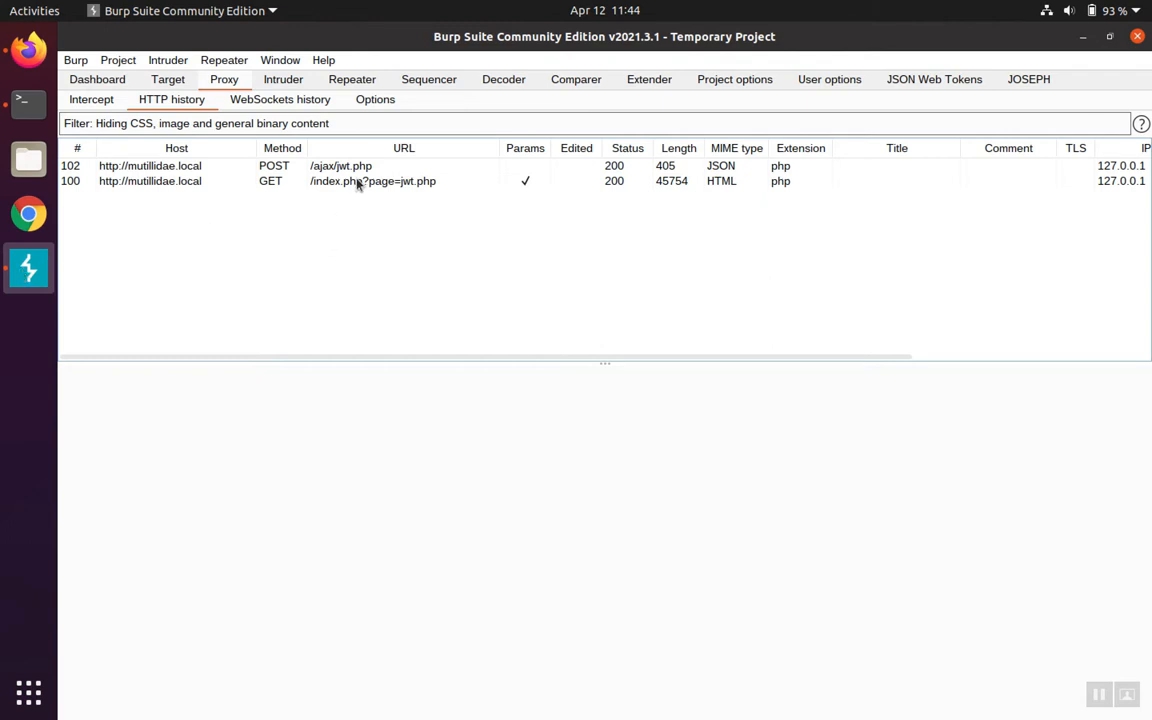
left_click(341, 165)
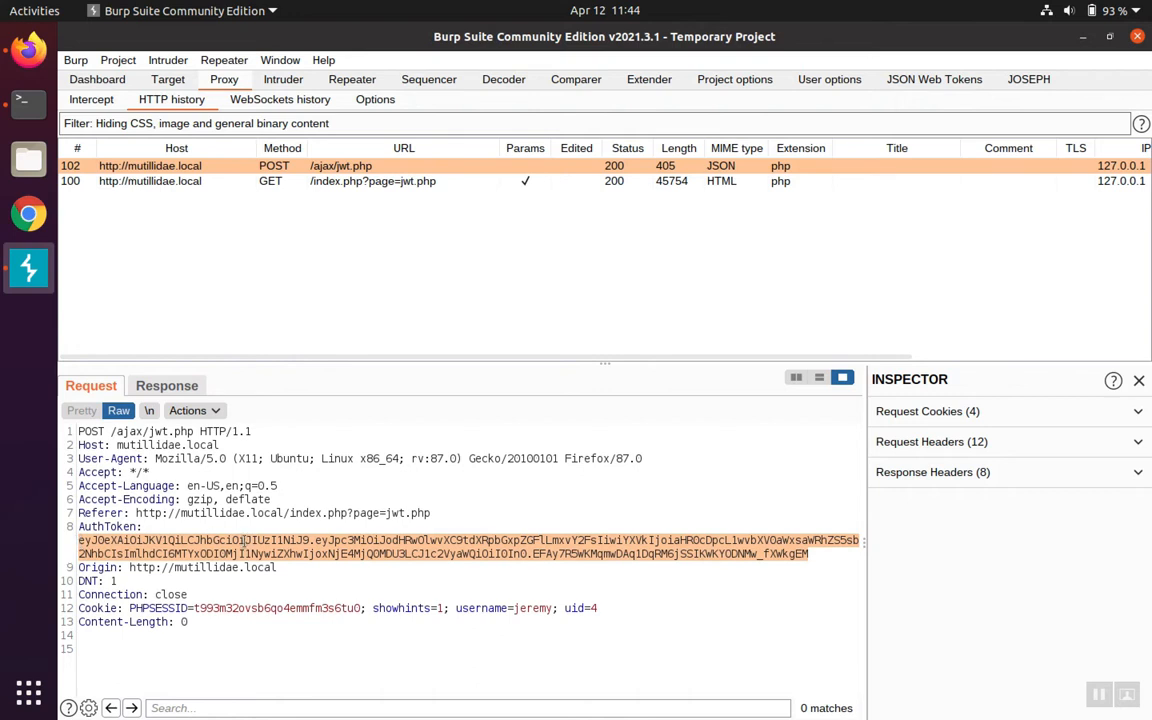
mouse_move(885, 158)
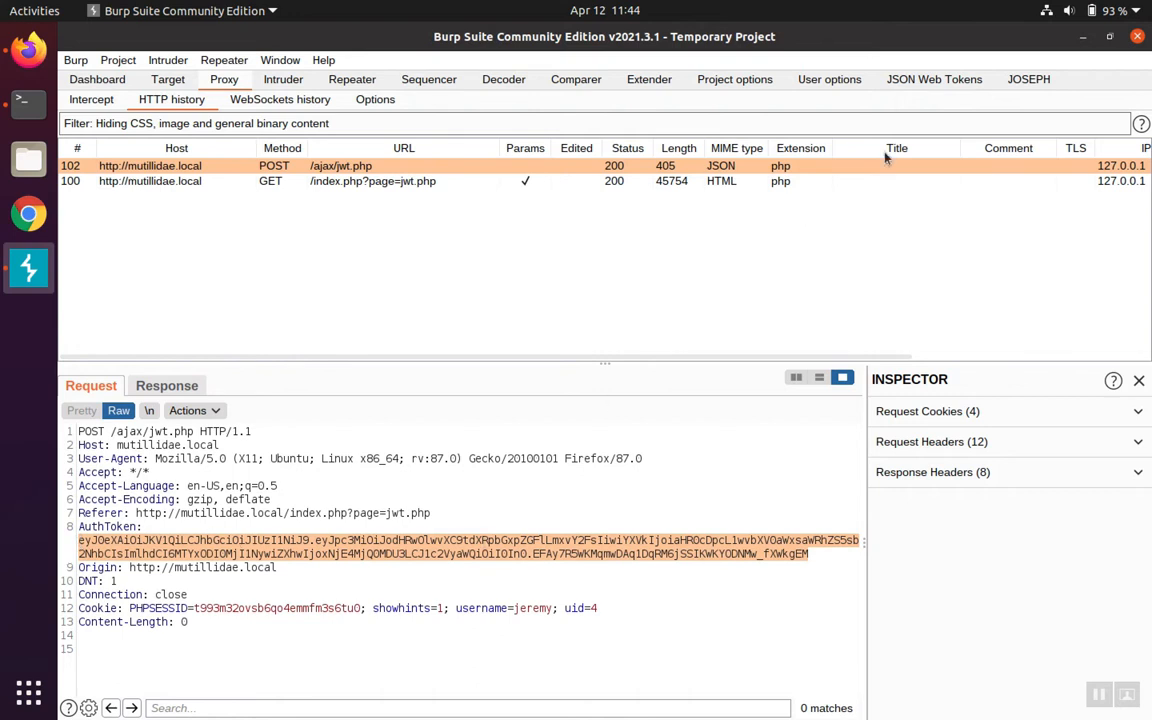
Step: Bring up the context actions for the selected AuthToken JWT value
right_click(468, 555)
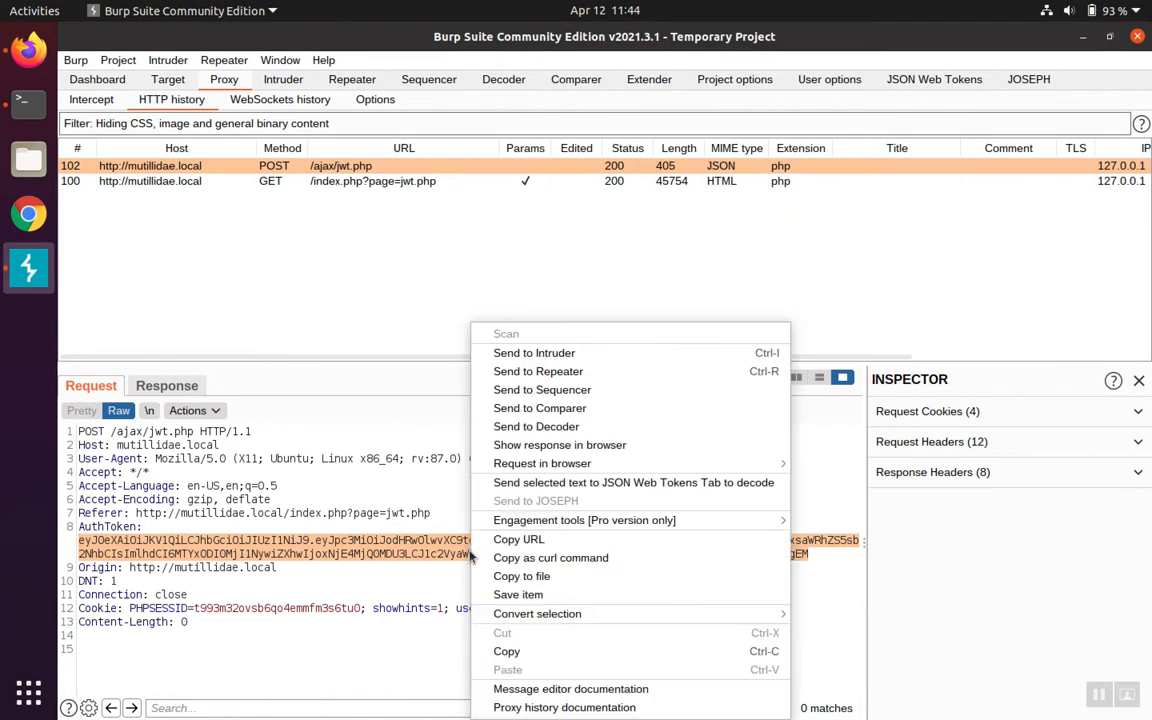
mouse_move(633, 483)
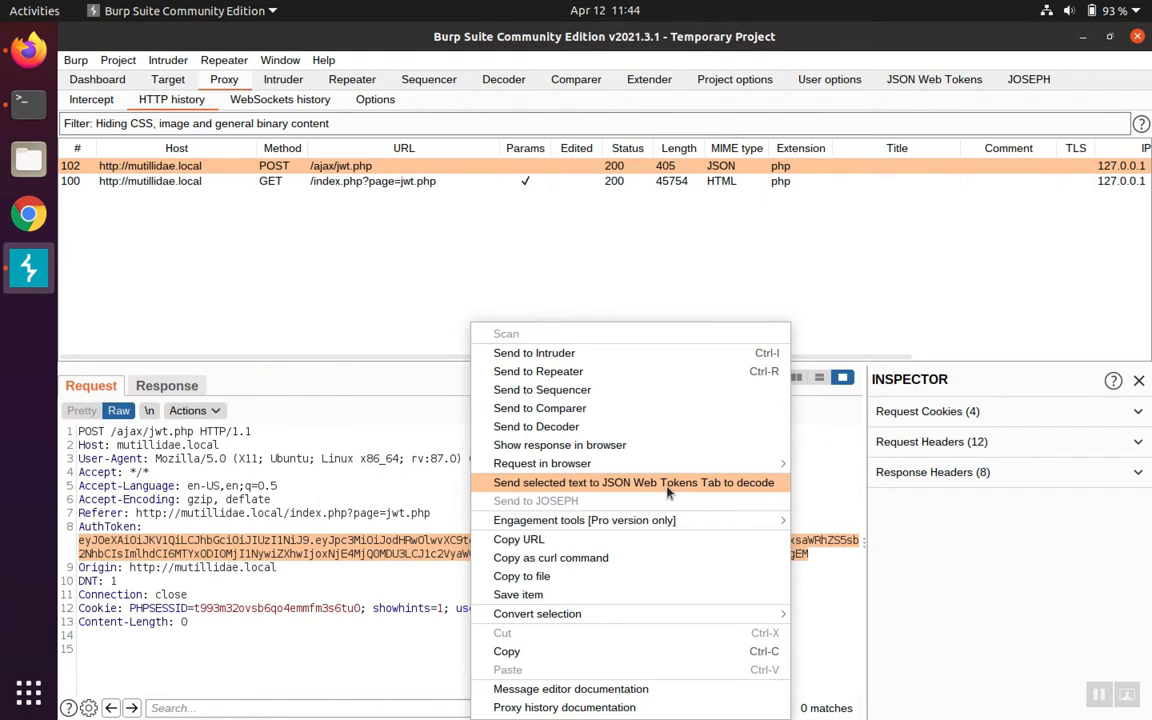
Step: Send the AuthToken to the JSON Web Tokens tab, revealing HS256 header and userid 4 payload
left_click(633, 482)
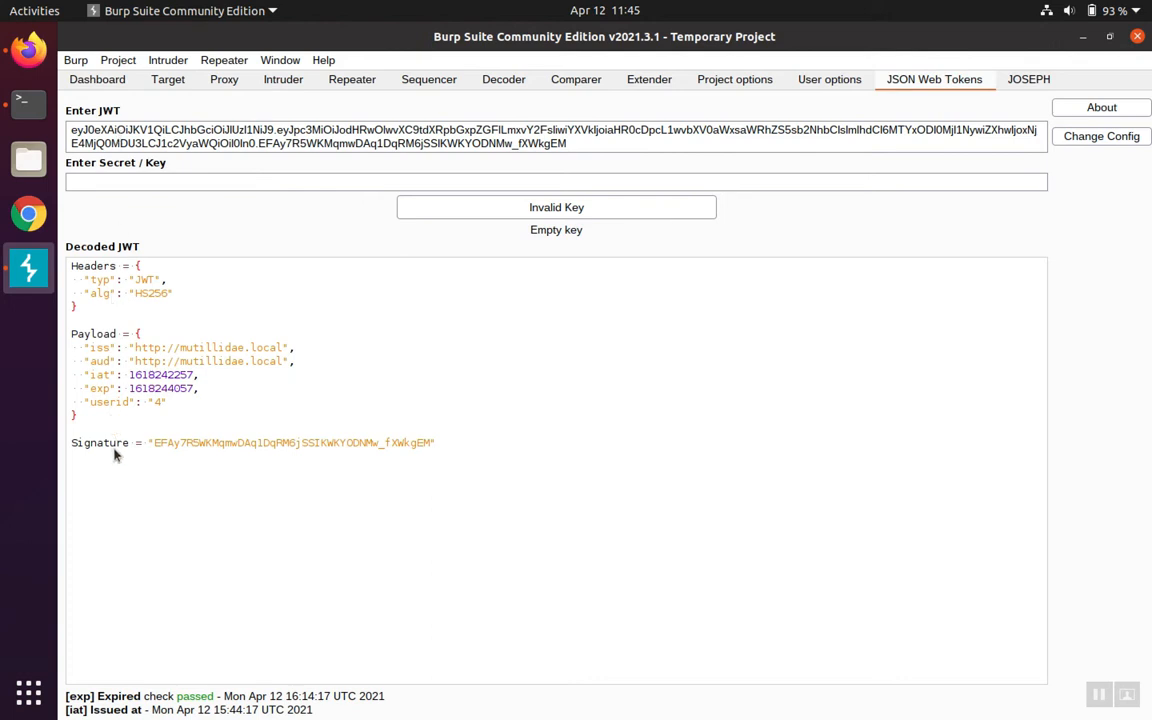
mouse_move(90, 340)
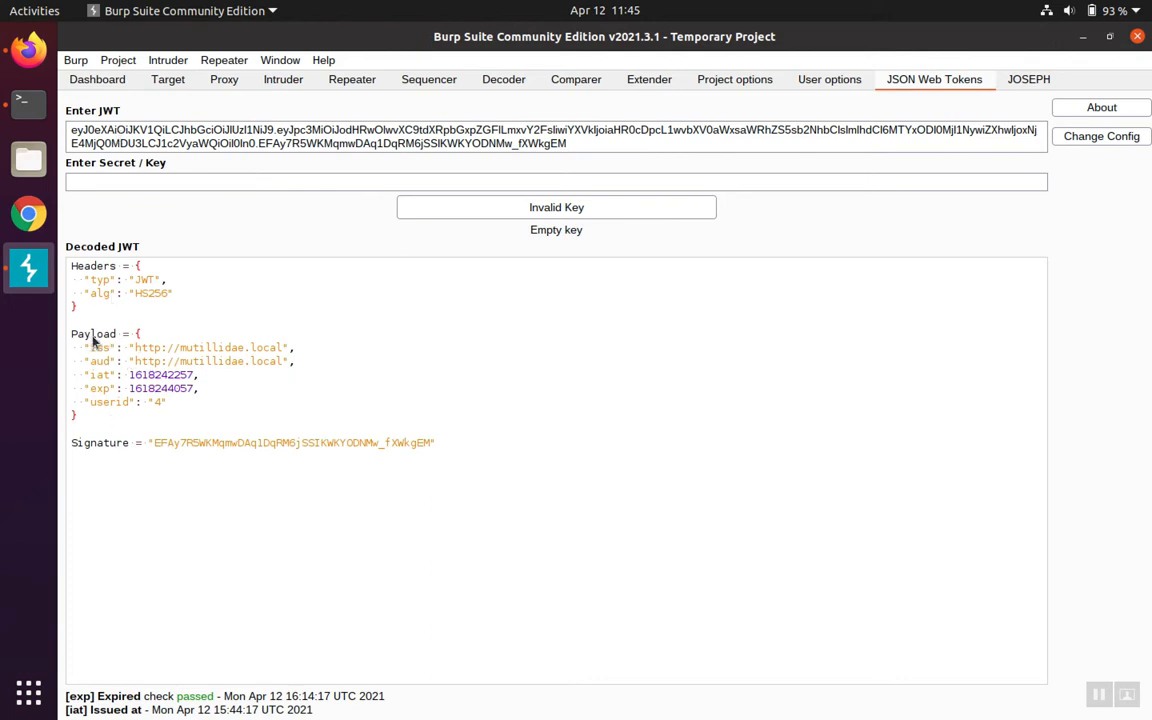
mouse_move(83, 382)
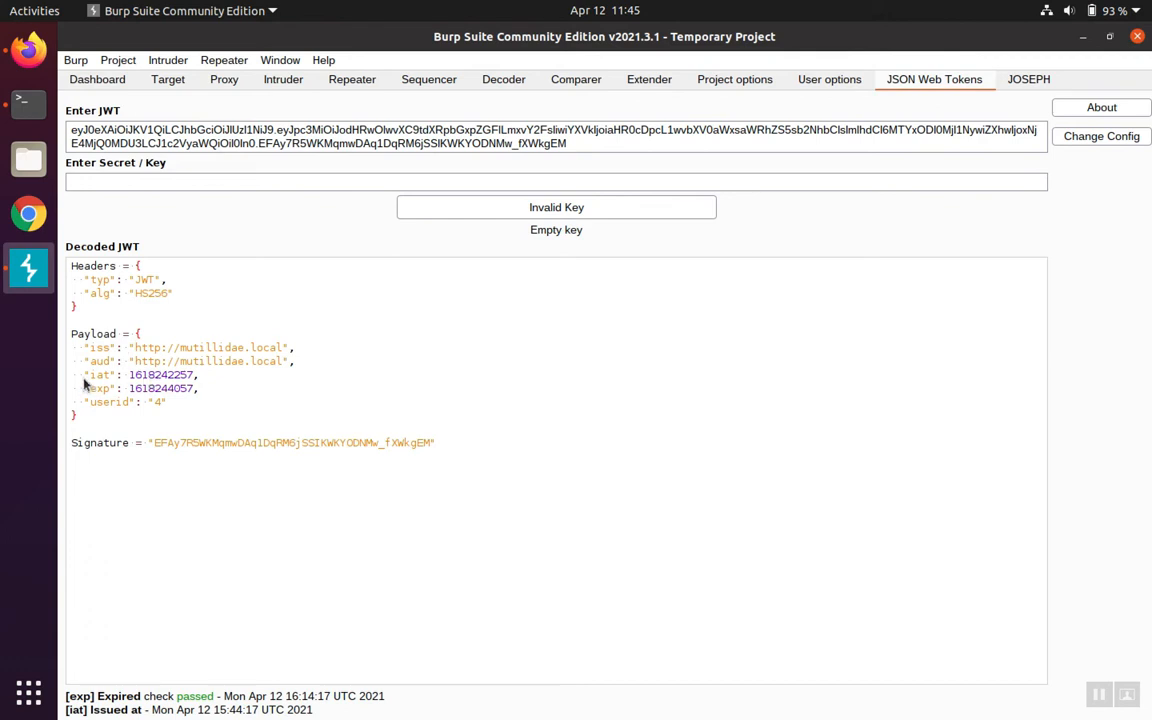
mouse_move(95, 385)
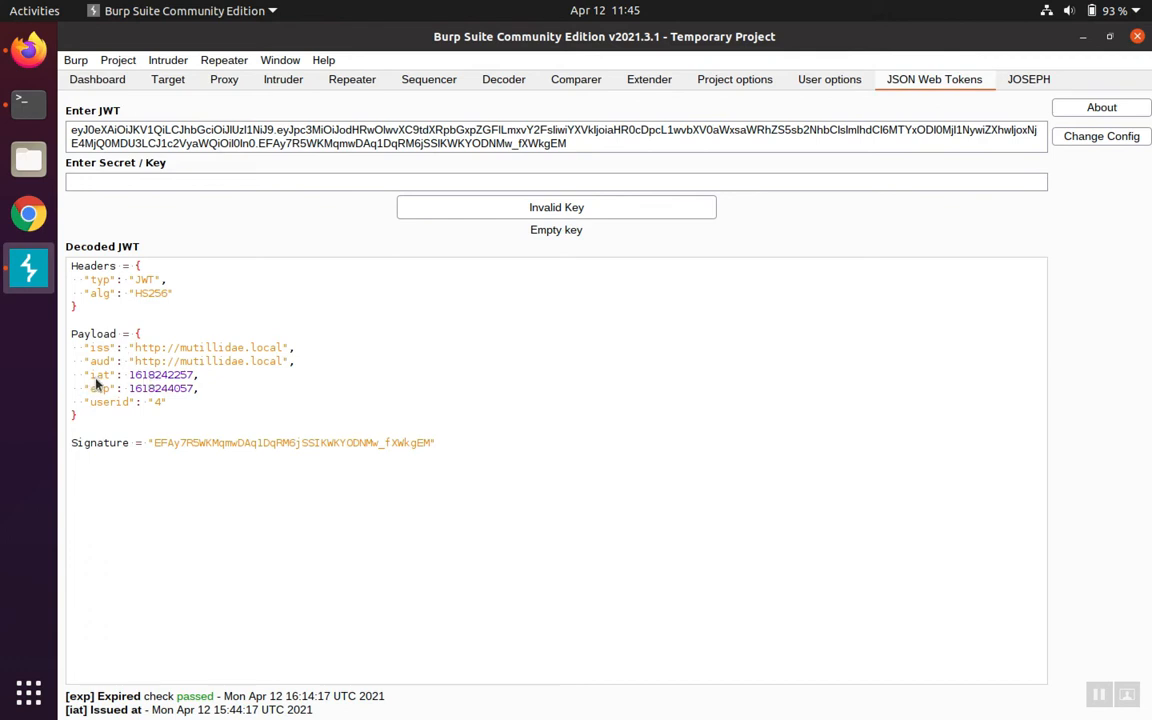
mouse_move(97, 381)
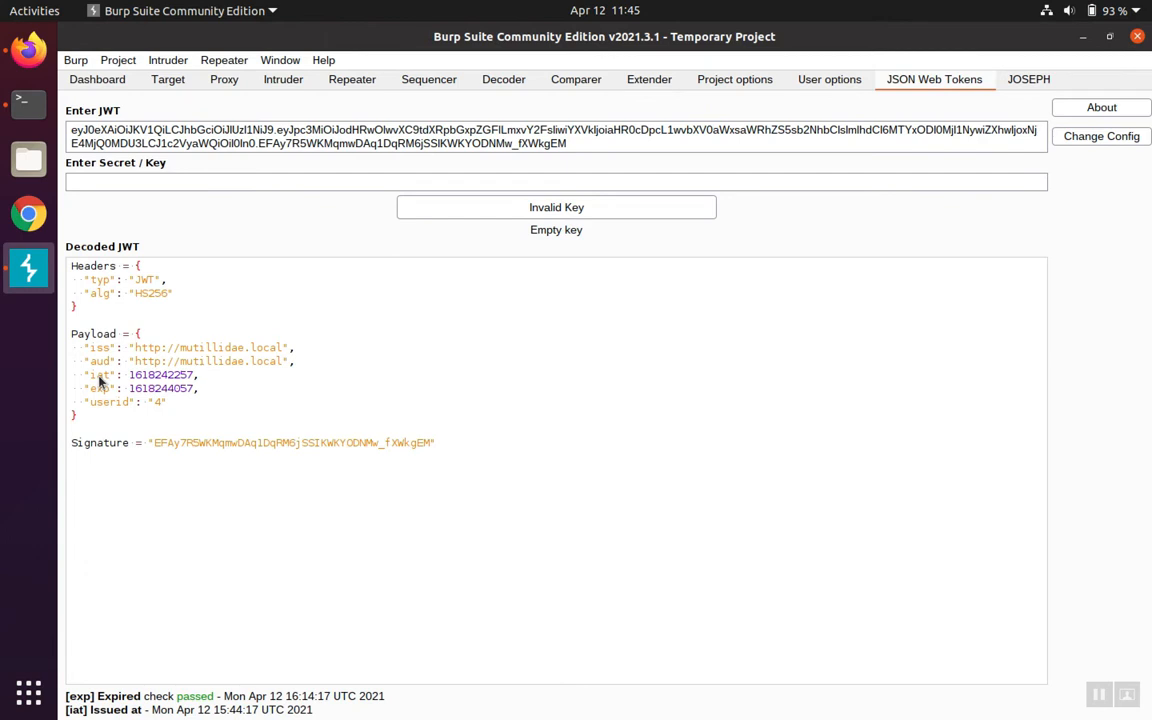
mouse_move(98, 394)
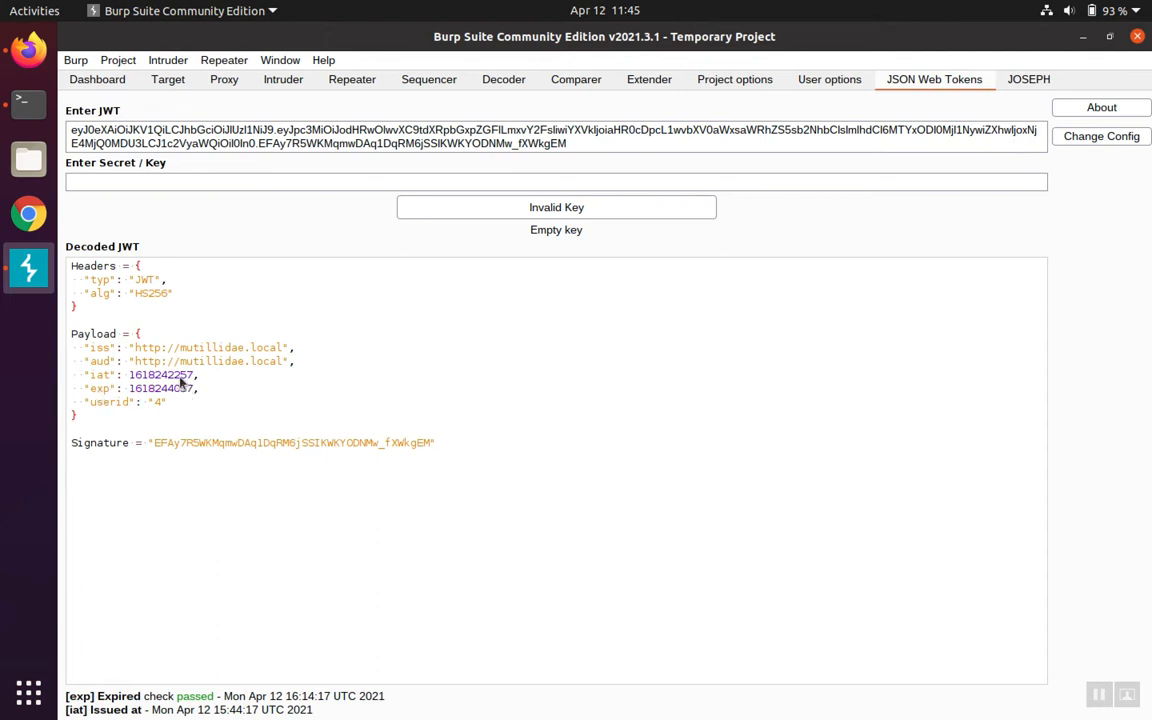
mouse_move(186, 399)
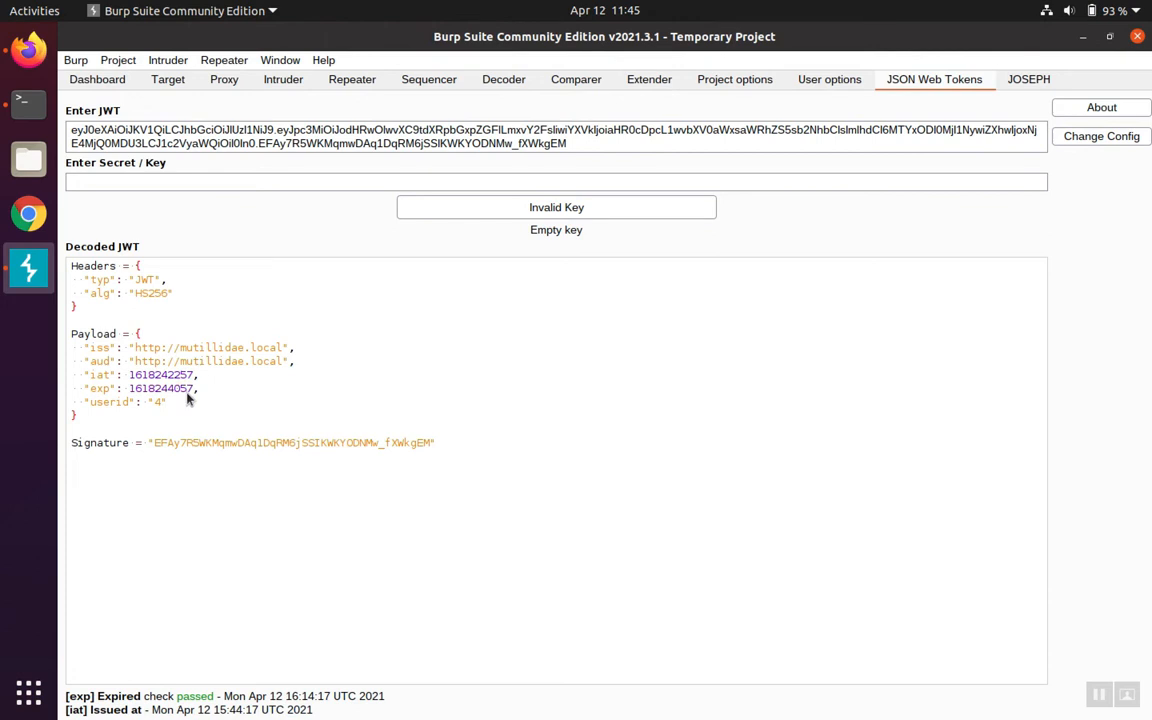
mouse_move(192, 388)
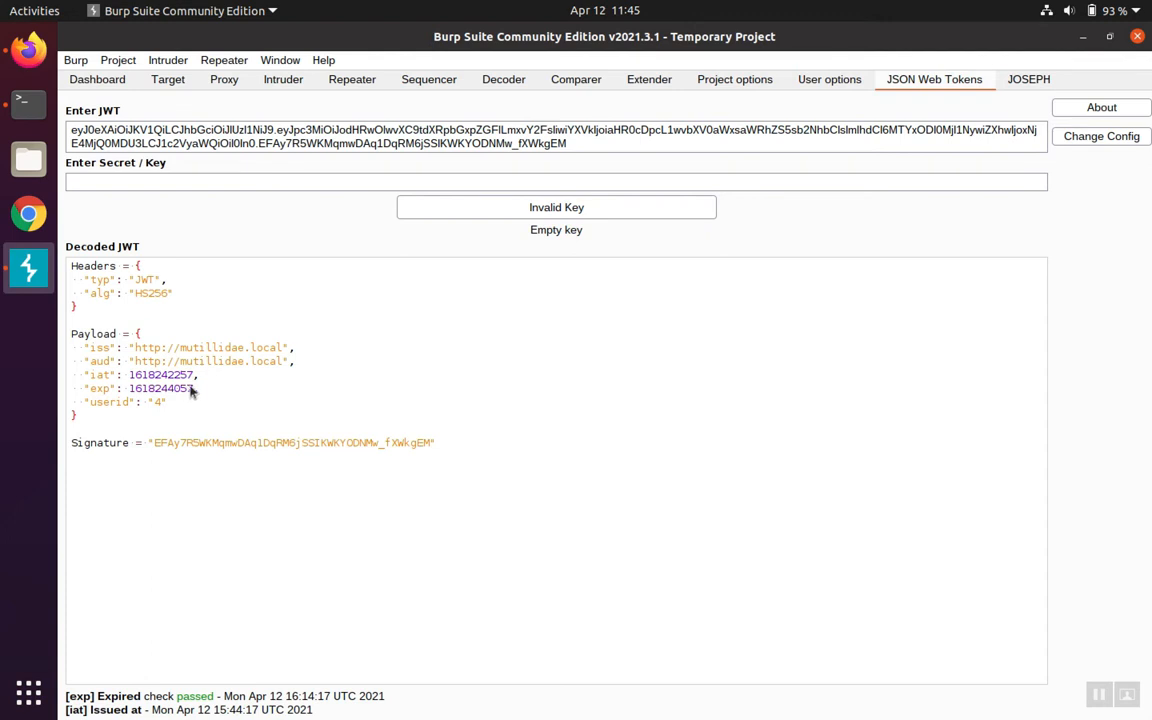
mouse_move(194, 388)
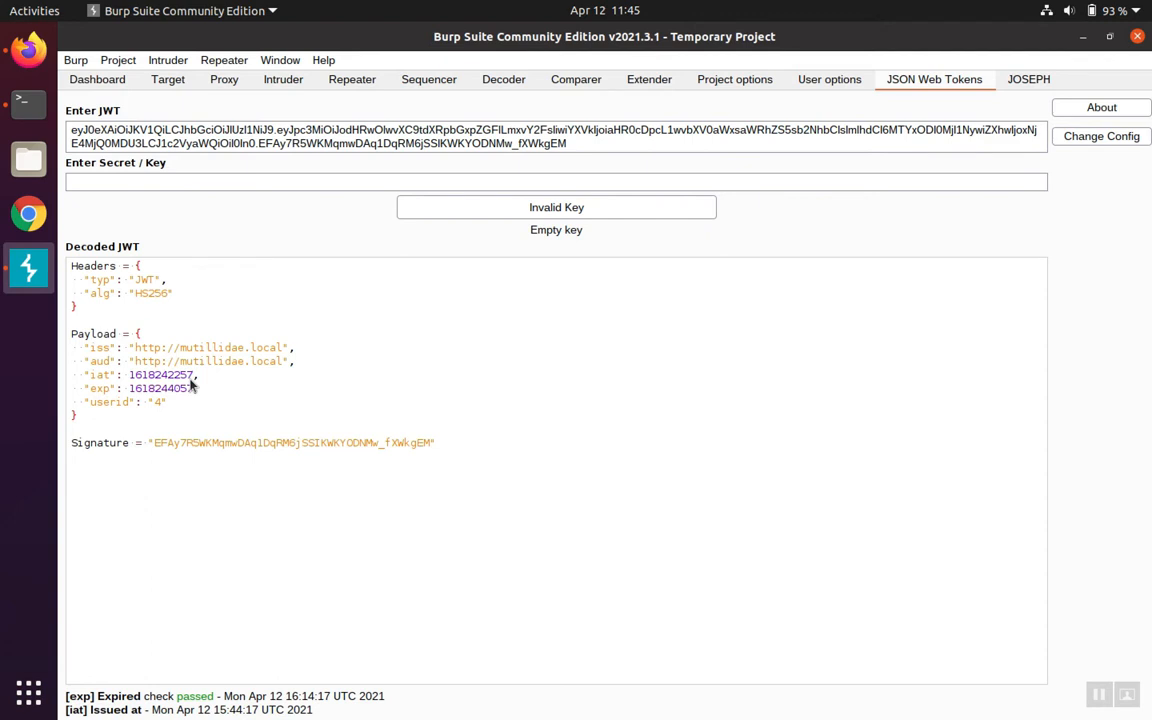
mouse_move(135, 402)
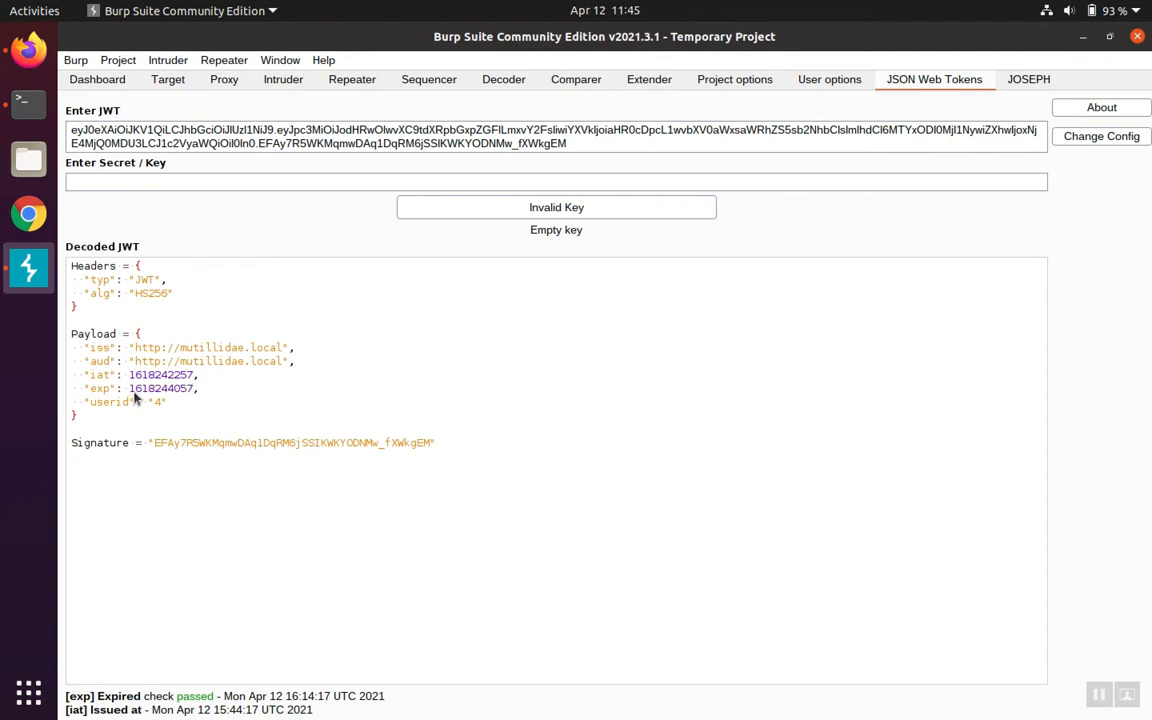
mouse_move(170, 399)
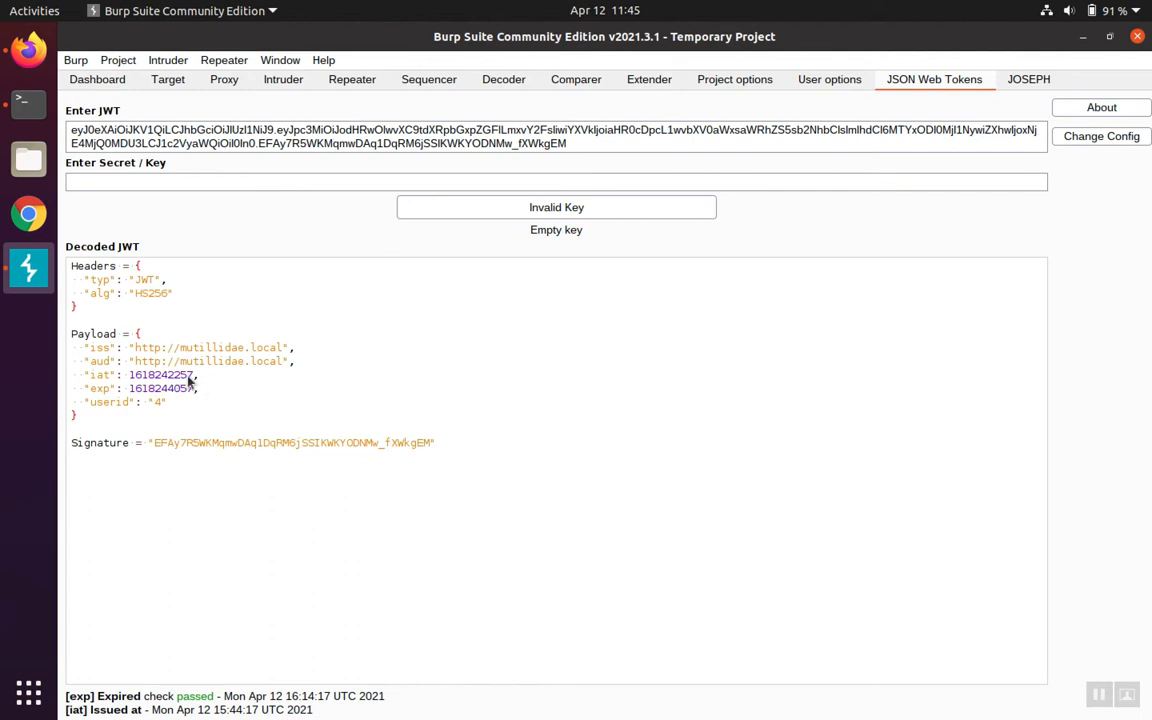
mouse_move(197, 386)
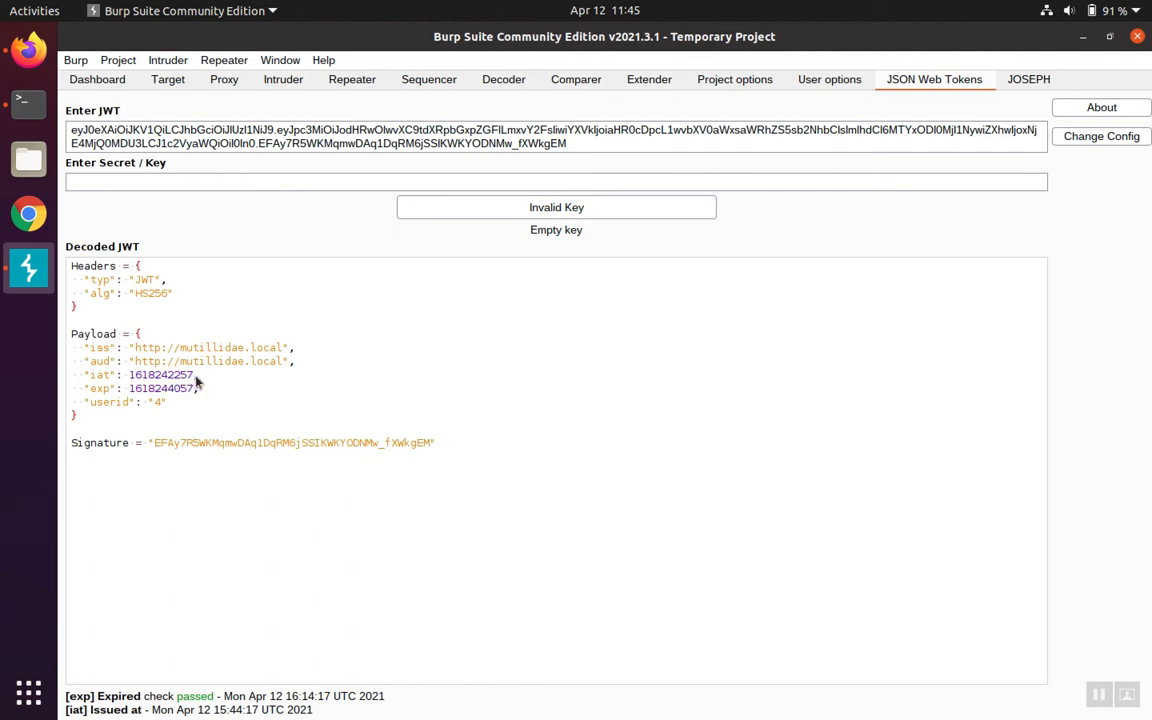
mouse_move(188, 388)
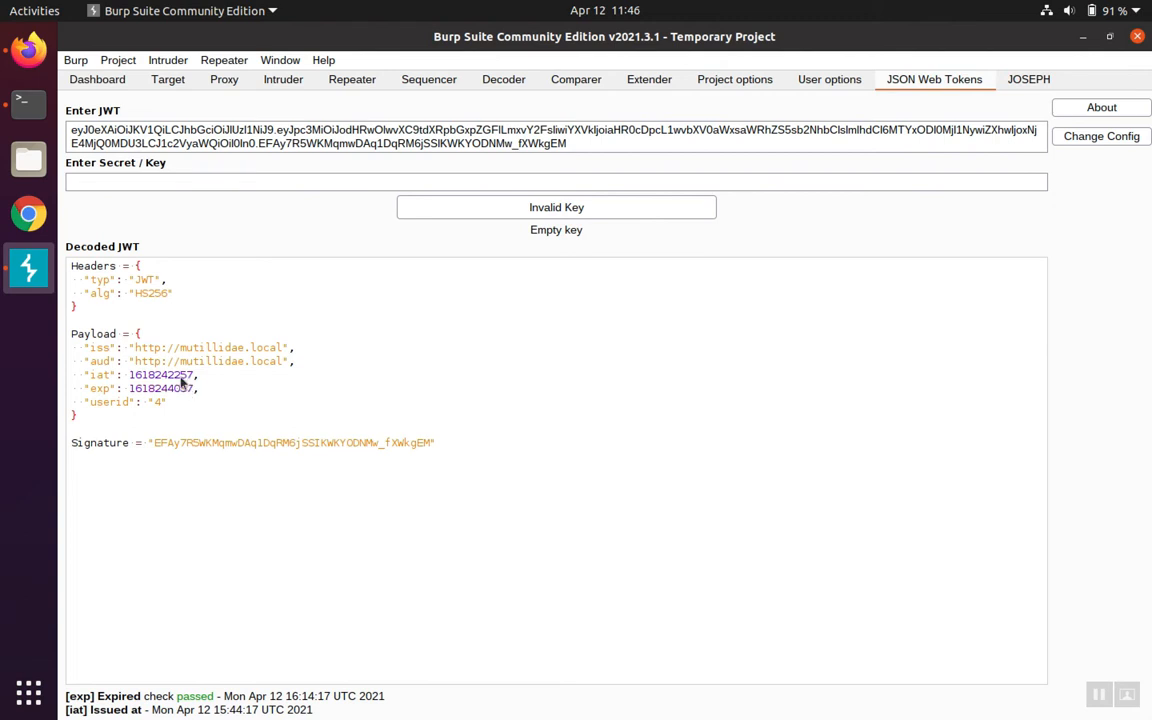
mouse_move(177, 395)
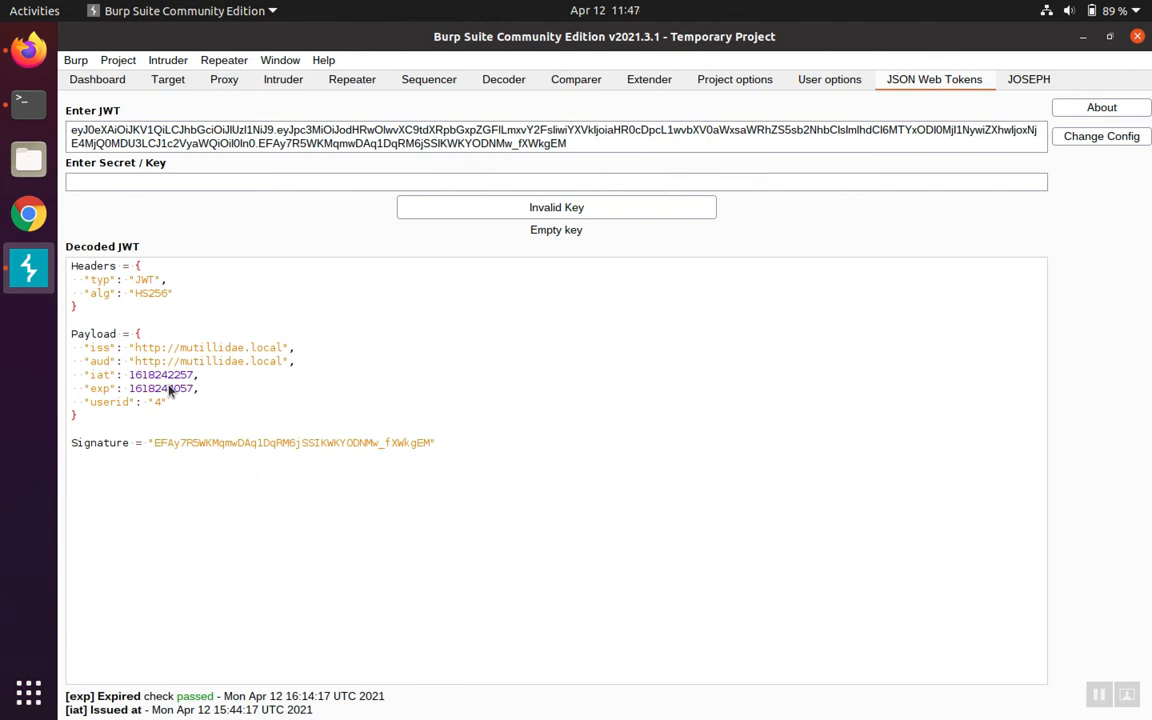
mouse_move(133, 396)
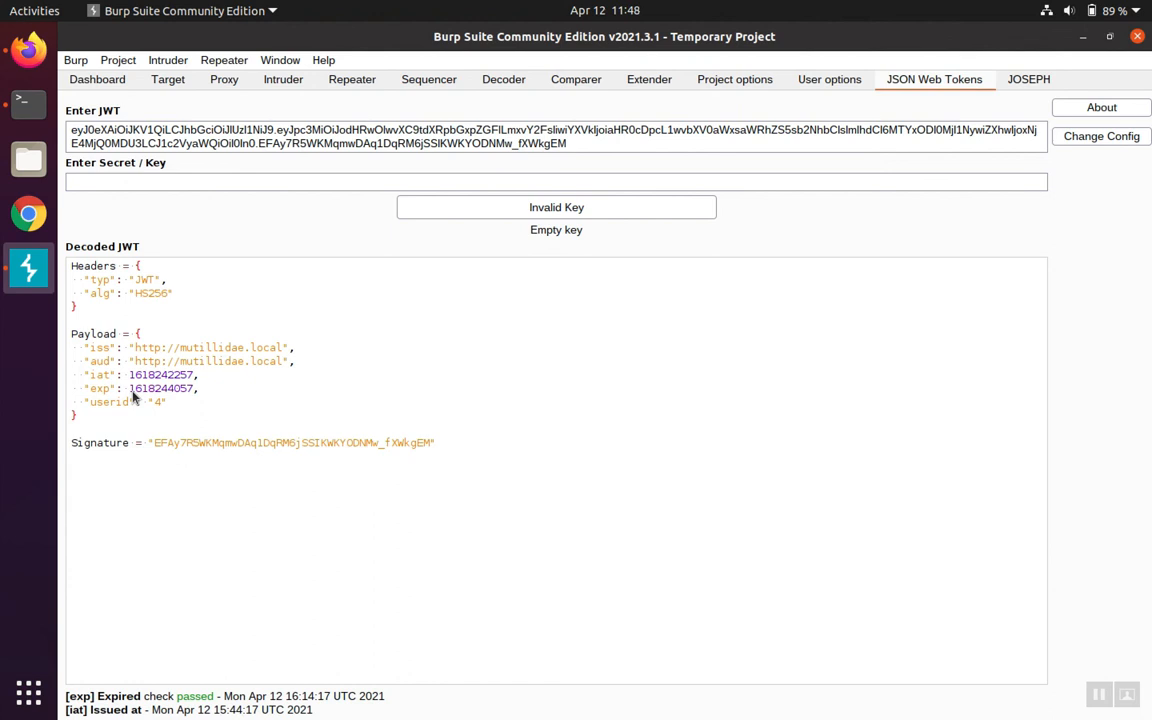
mouse_move(138, 398)
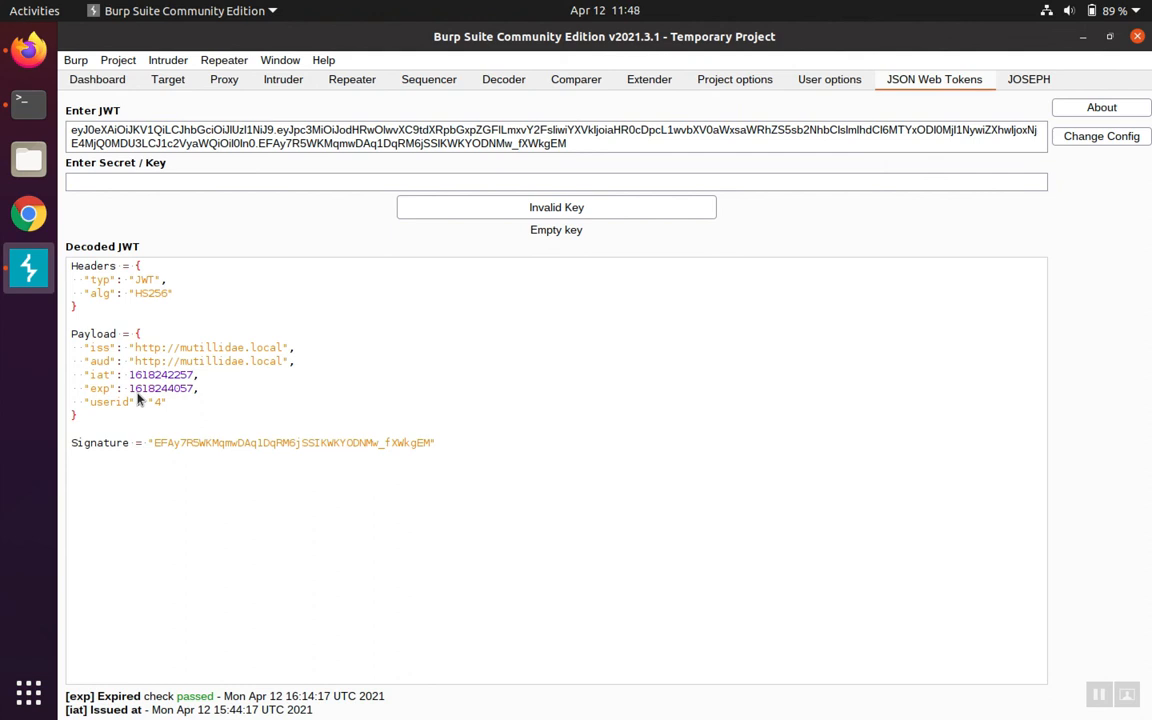
mouse_move(172, 395)
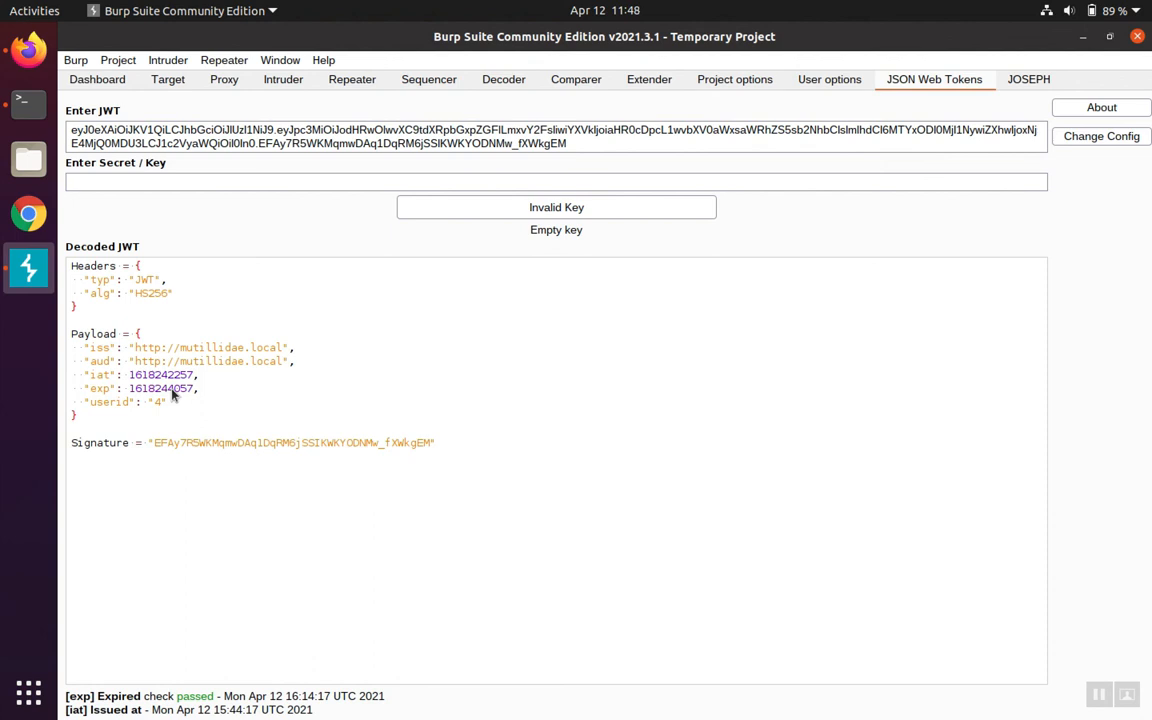
mouse_move(160, 418)
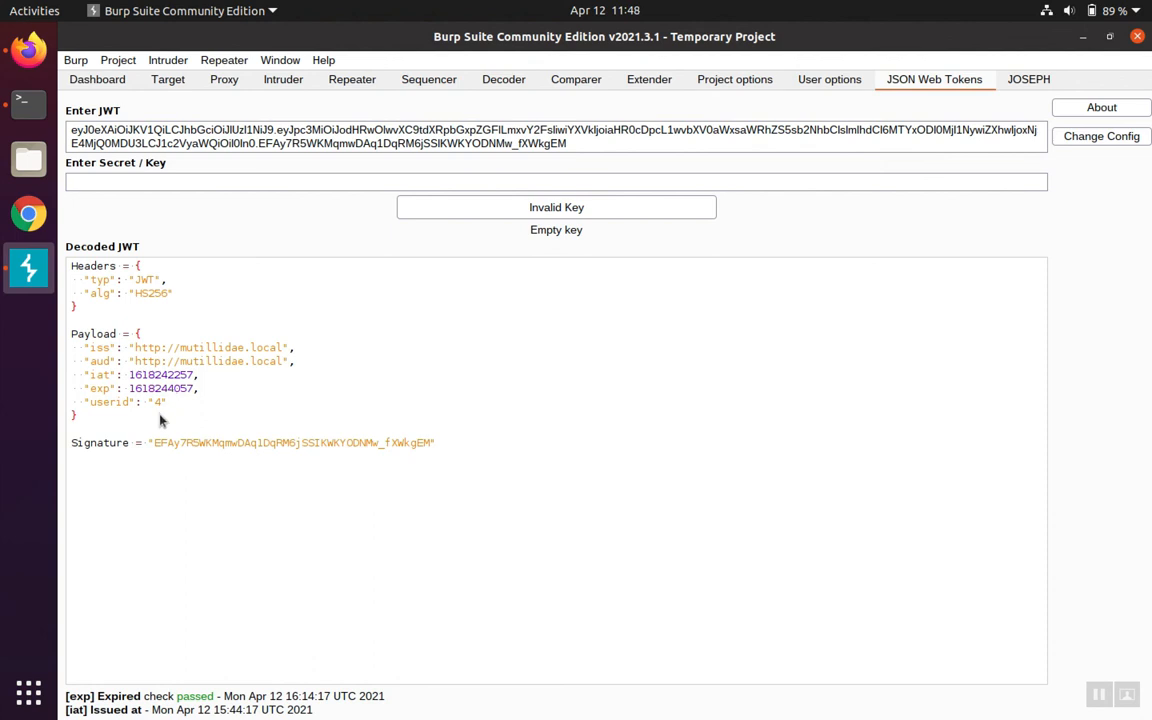